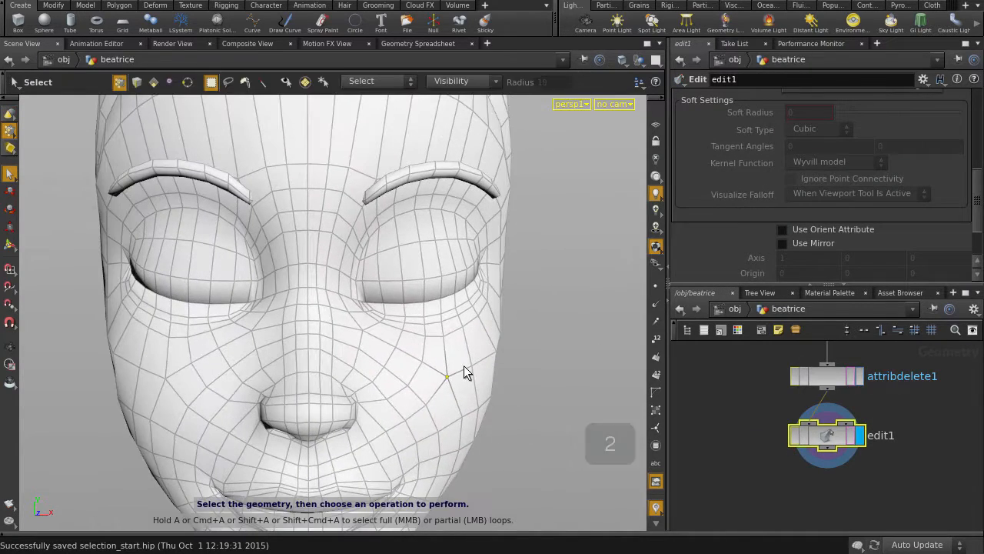
# - Select Beatrice's nose tip points in the Edit node for soft, mirrored reshaping
pyautogui.click(783, 243)
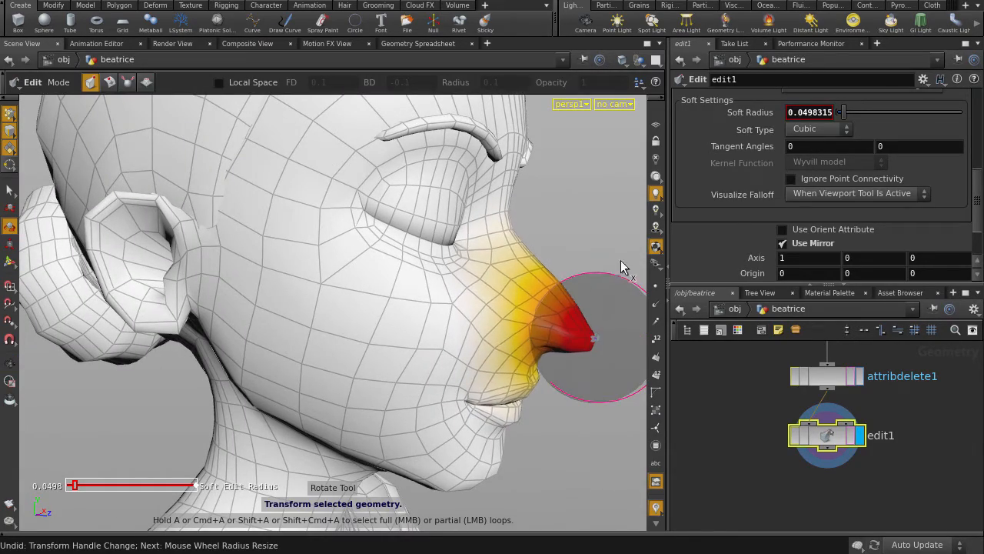
pyautogui.press('4')
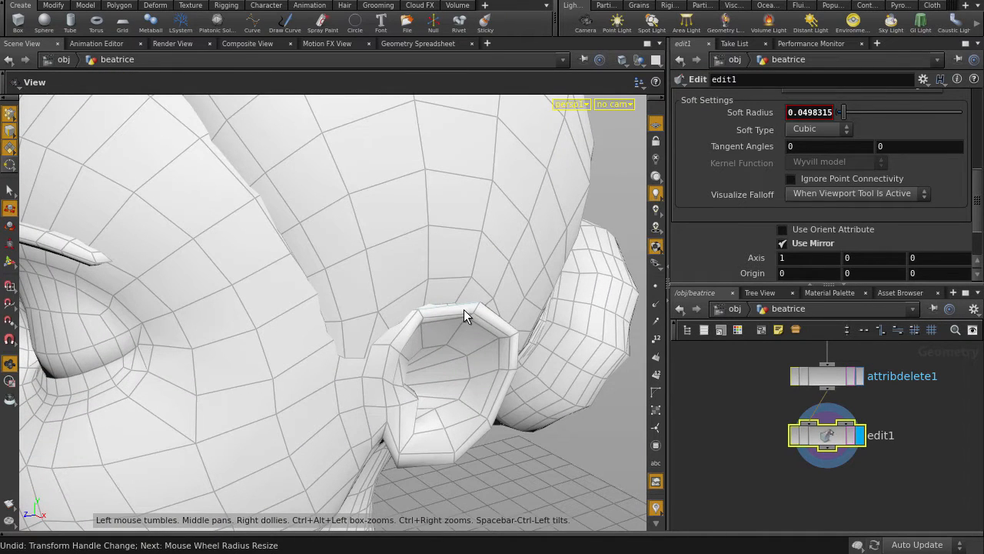
pyautogui.press('t')
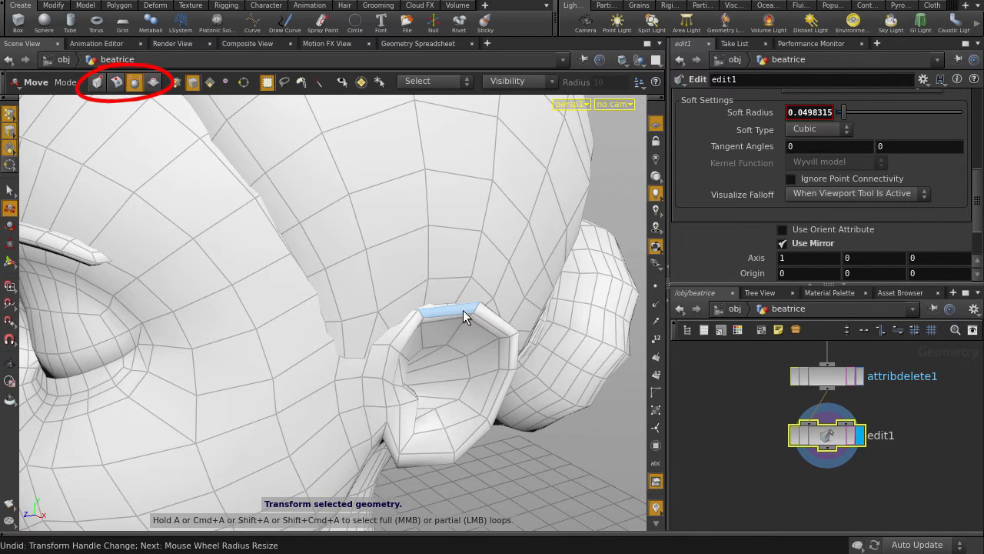
pyautogui.press('l')
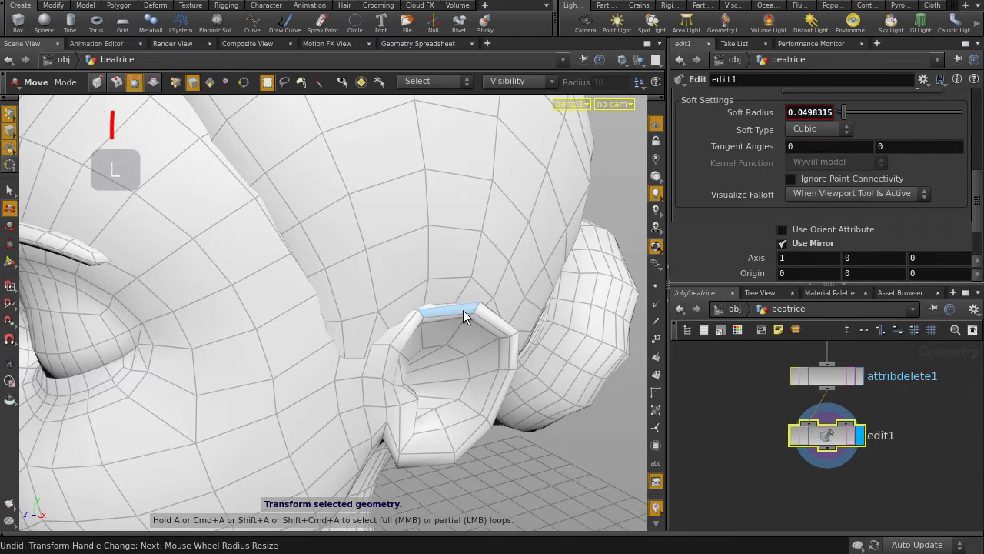
pyautogui.press('h')
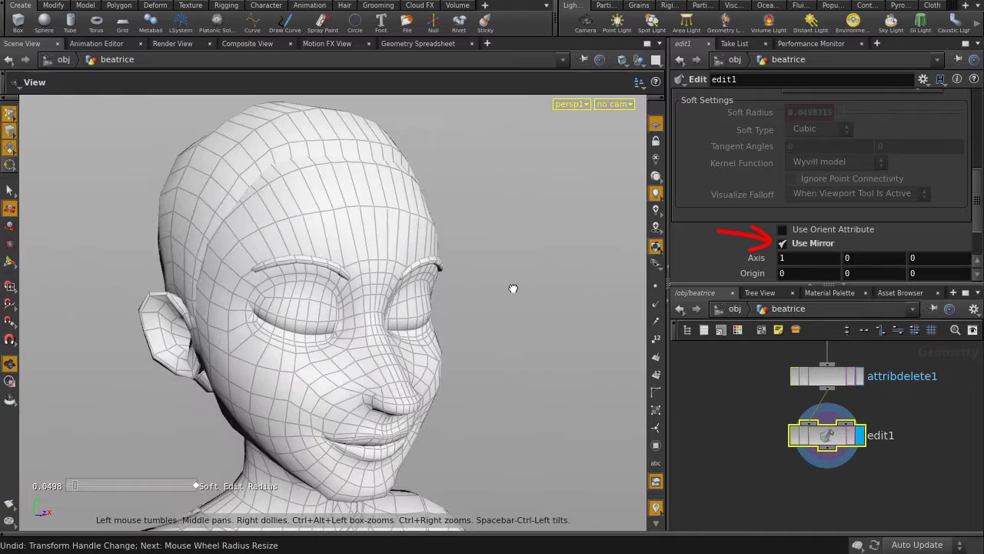
# - Select the ear's top rim edges and pull them upward into a point
pyautogui.moveTo(513, 289); pyautogui.dragTo(392, 302)
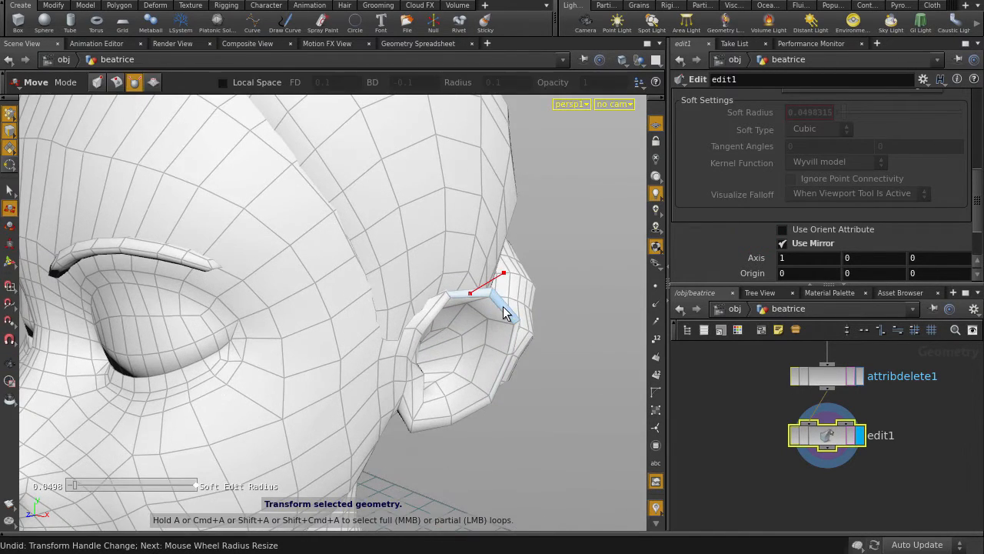
pyautogui.moveTo(500, 300); pyautogui.dragTo(519, 269)
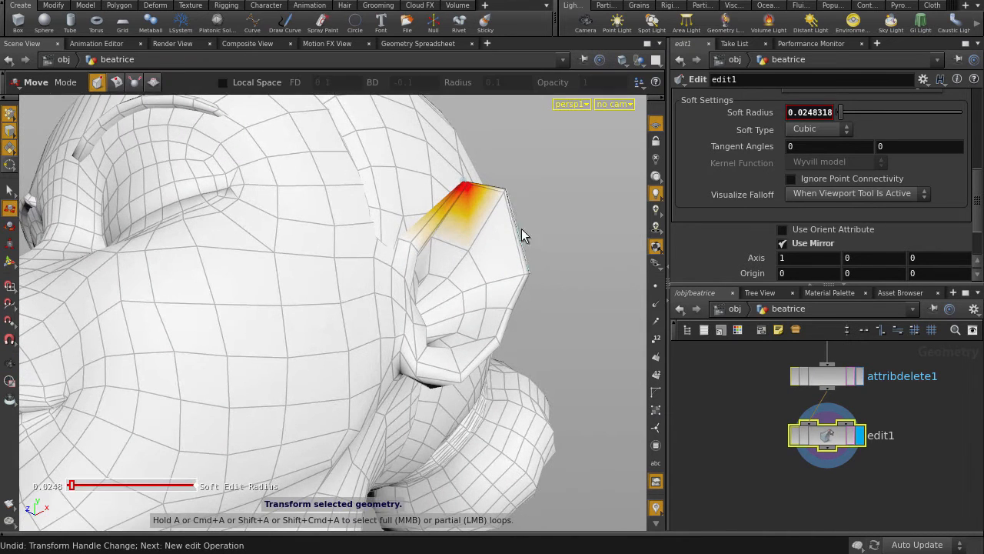
# - Reshape the lower ear, blend its base into the head, and reshape the shirt collar
pyautogui.moveTo(461, 216); pyautogui.dragTo(507, 180)
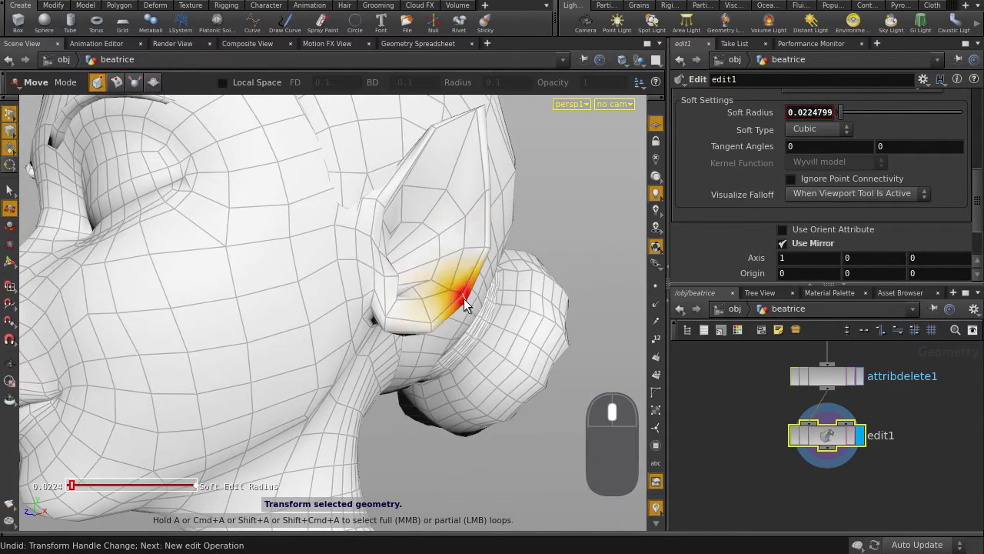
pyautogui.moveTo(461, 308); pyautogui.dragTo(415, 296)
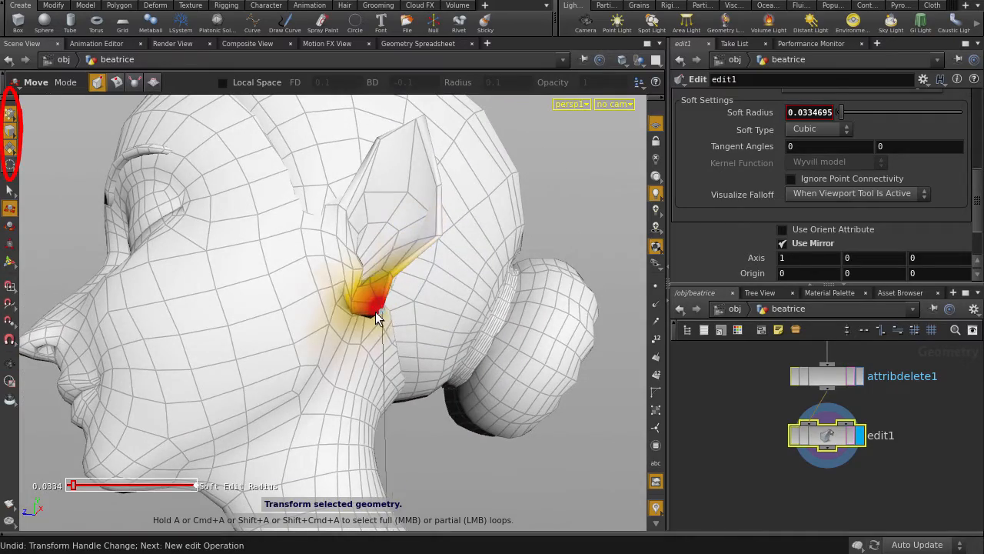
pyautogui.moveTo(377, 315); pyautogui.dragTo(485, 323)
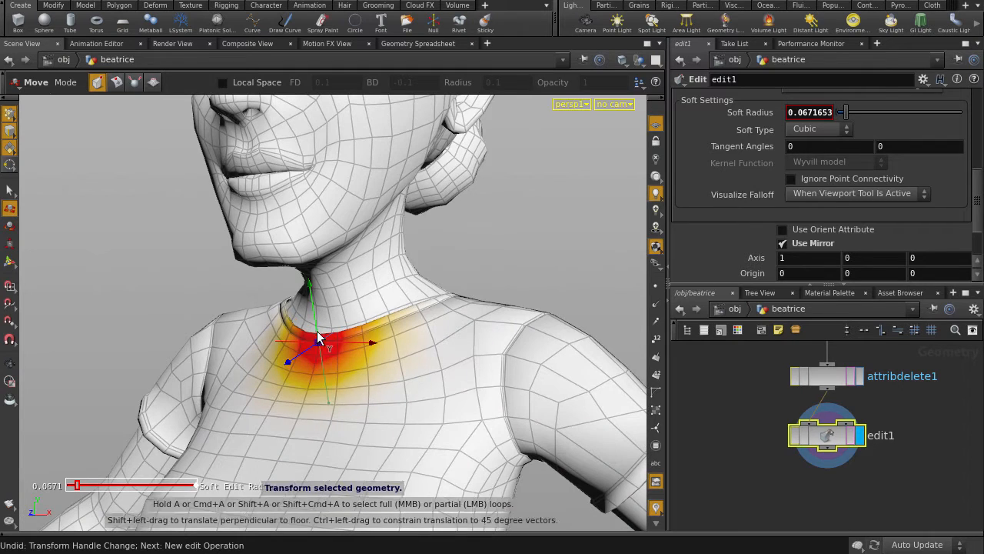
# - Jump up from the Edit node back to the /obj level
pyautogui.click(11, 148)
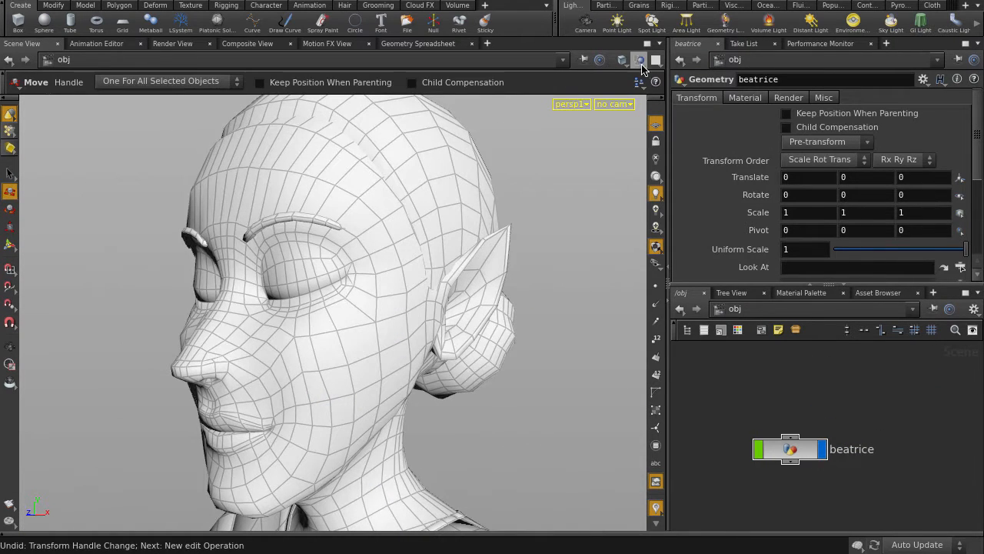
# - Display the head subdivided and smooth shaded, then dive into the beatrice node
pyautogui.click(639, 60)
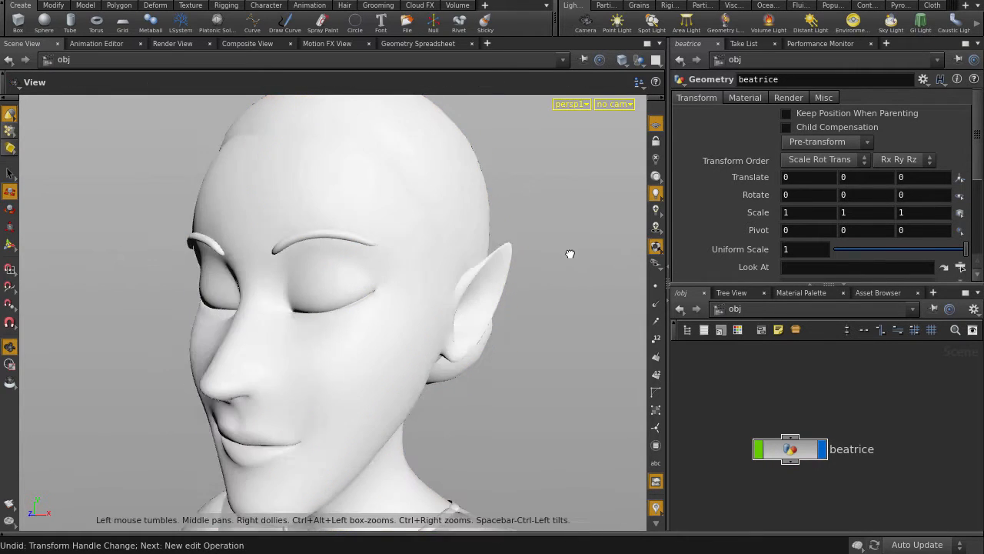
pyautogui.click(790, 448)
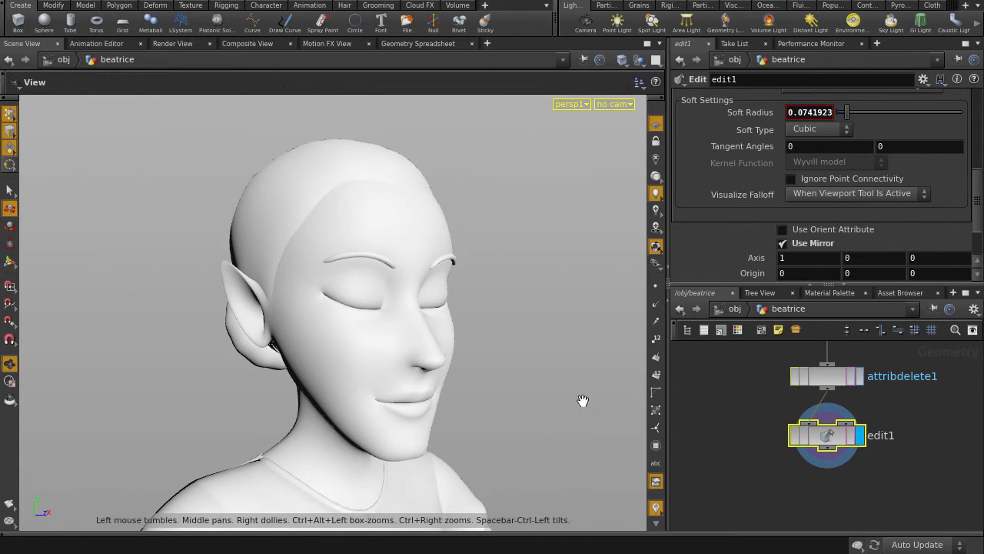
# - Go up to /obj and orbit to view the smooth elf-eared face frontally
pyautogui.press('u')
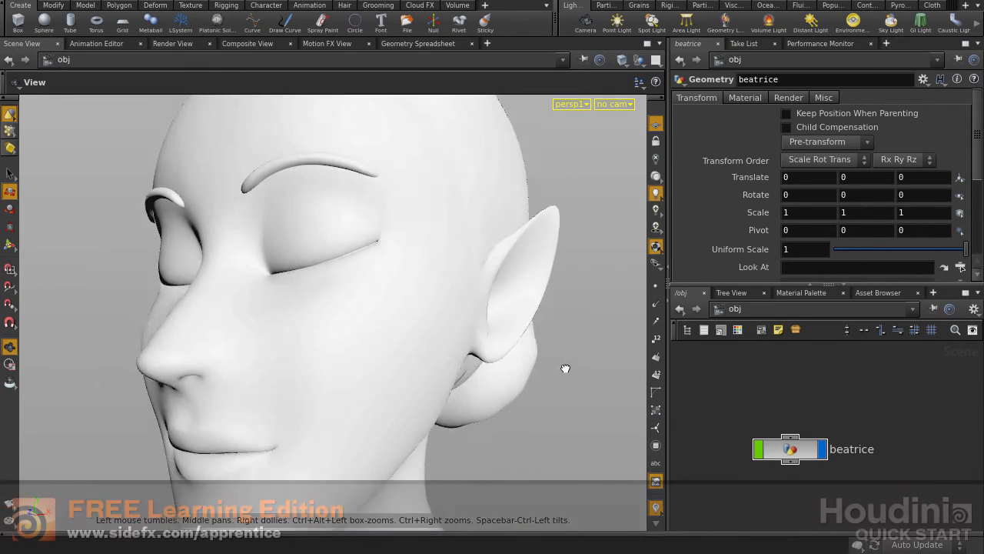
pyautogui.moveTo(566, 369); pyautogui.dragTo(609, 374)
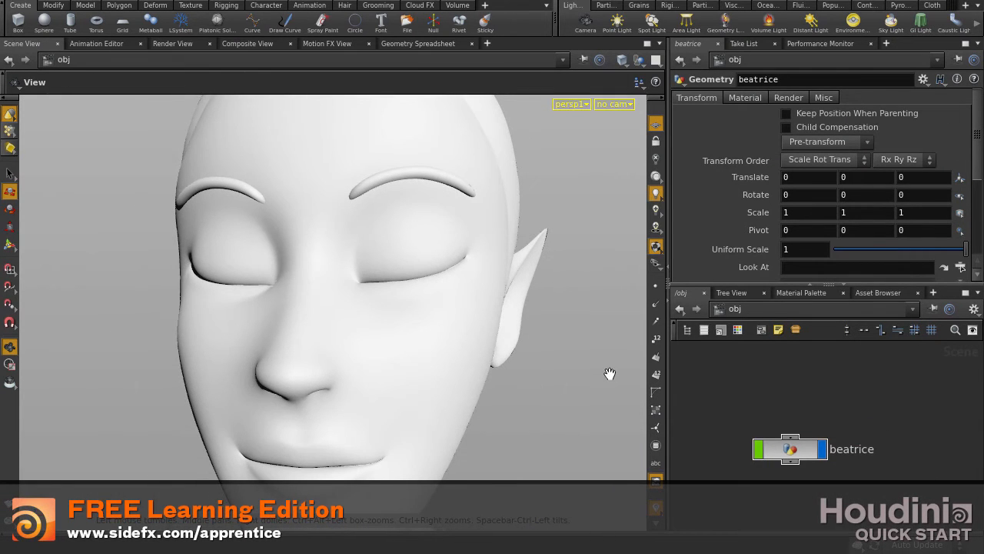